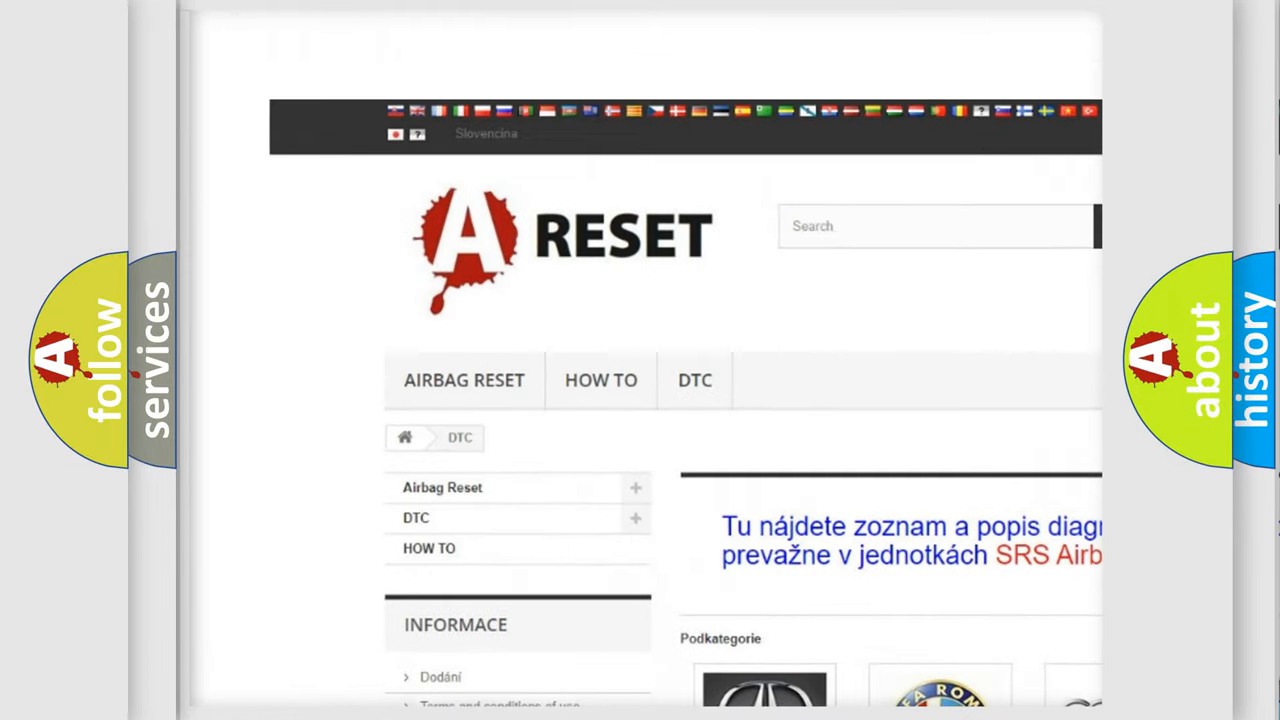
Open the GMC DTC category page and browse its list of airbag diagnostic code subcategories.
scroll(down, 3)
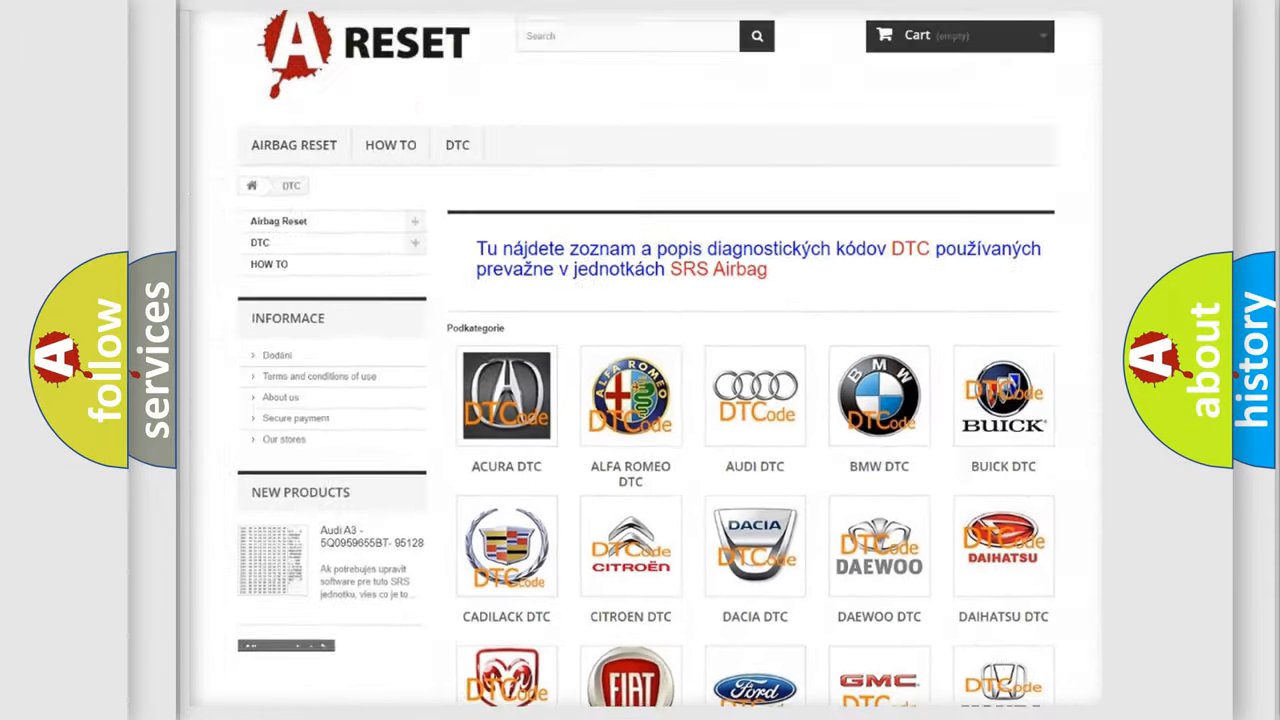
scroll(down, 3)
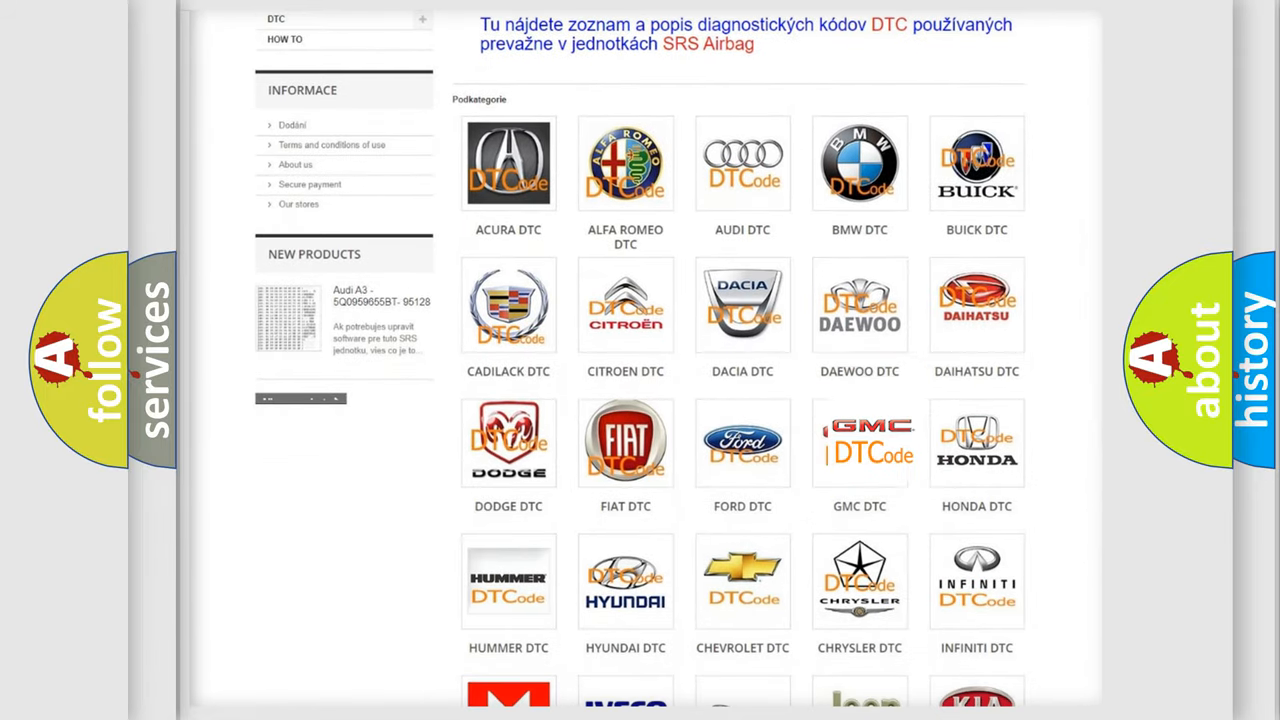
click(860, 442)
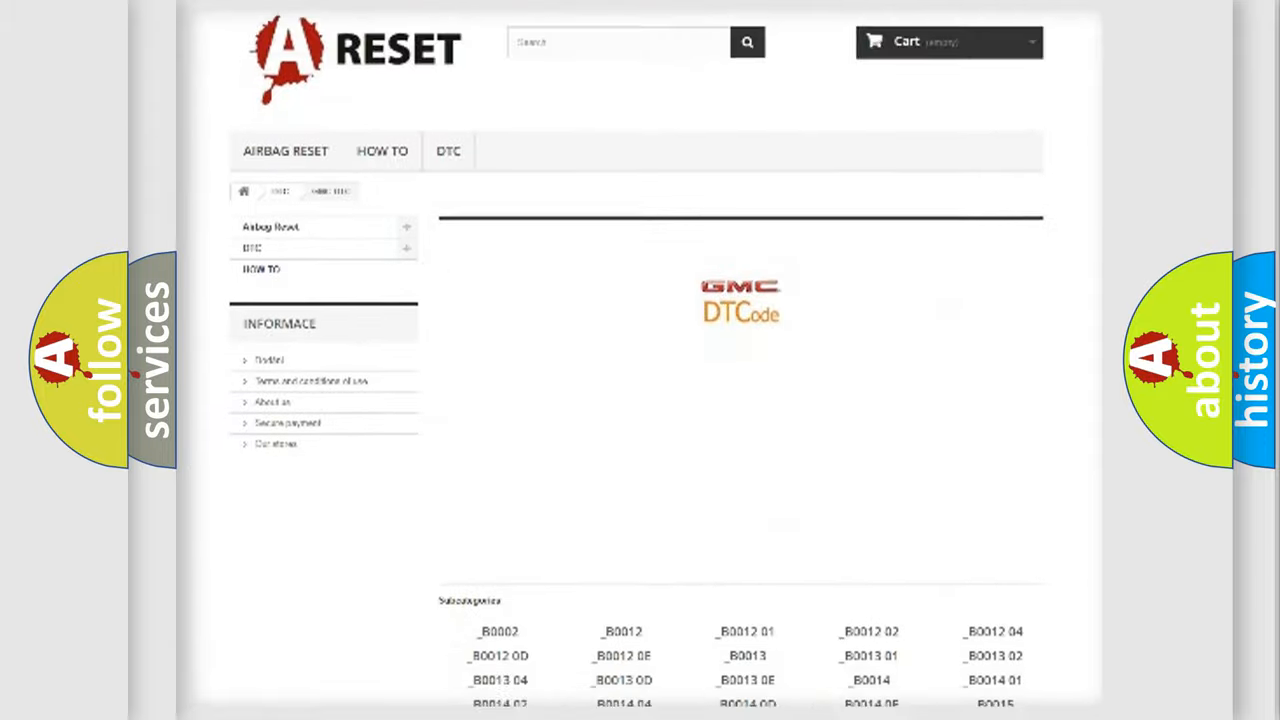
scroll(down, 3)
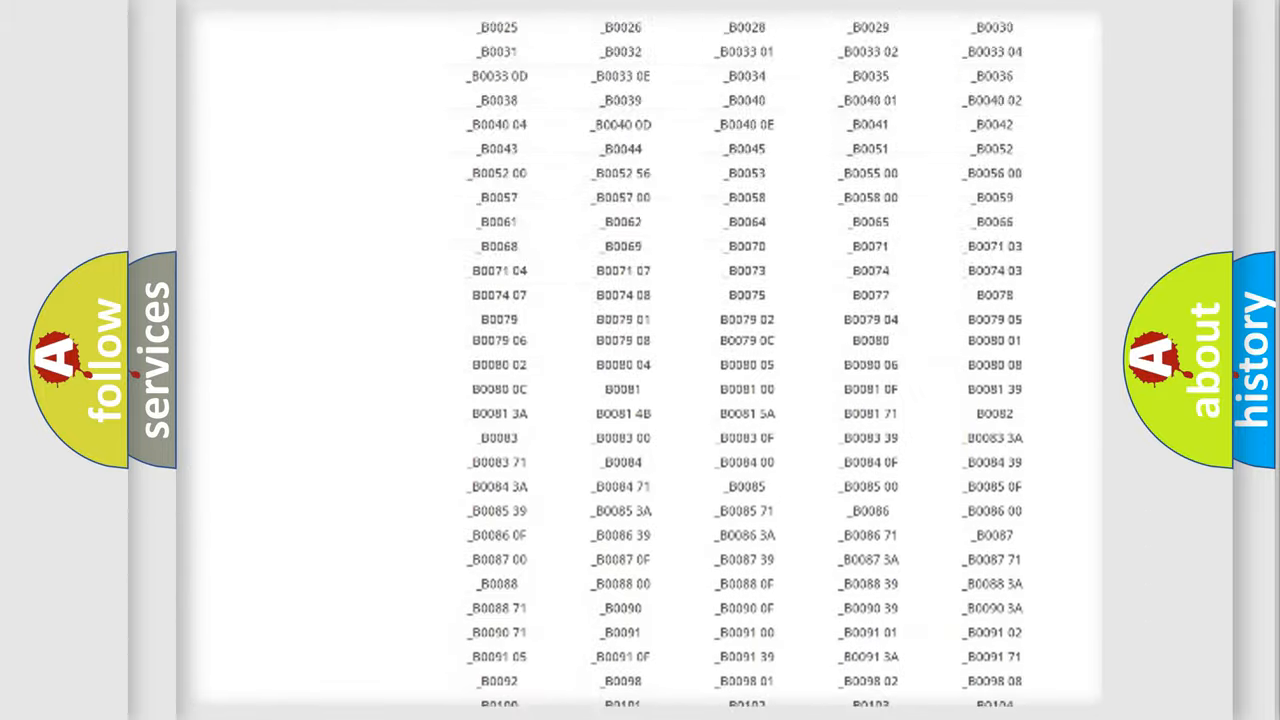
scroll(up, 3)
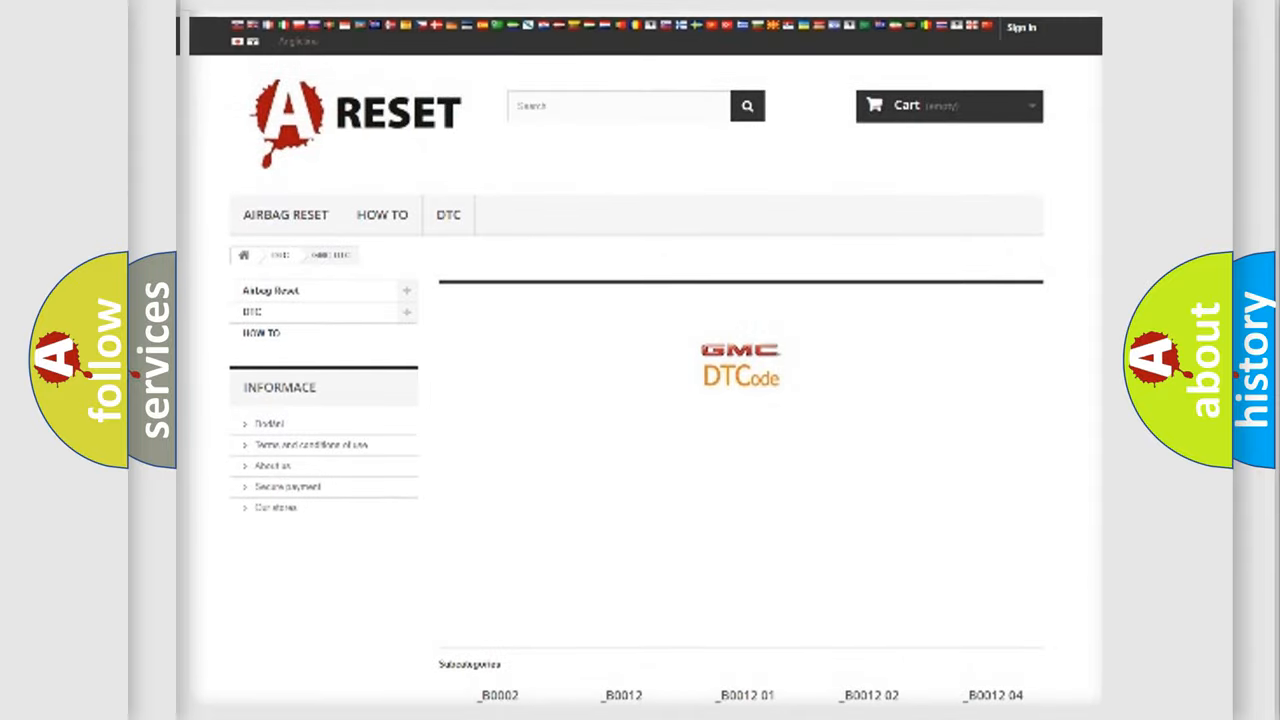